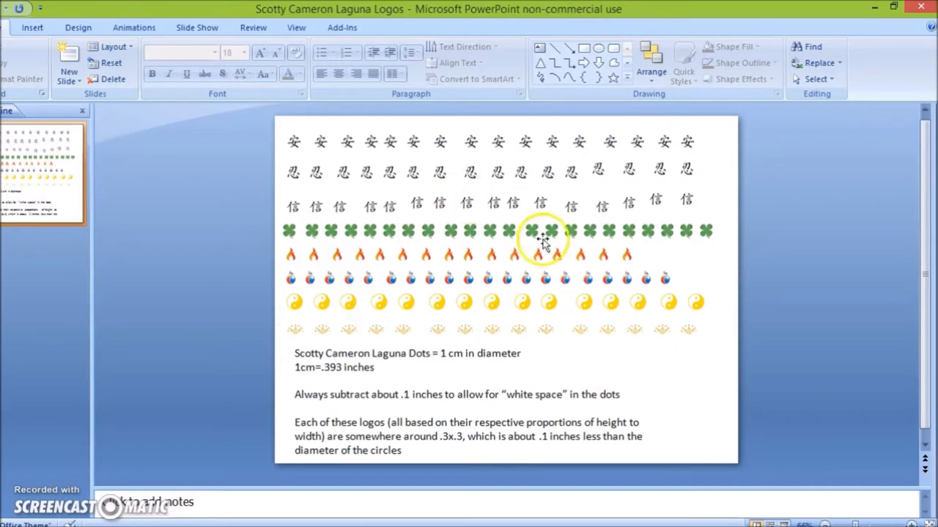
mouse_move(559, 308)
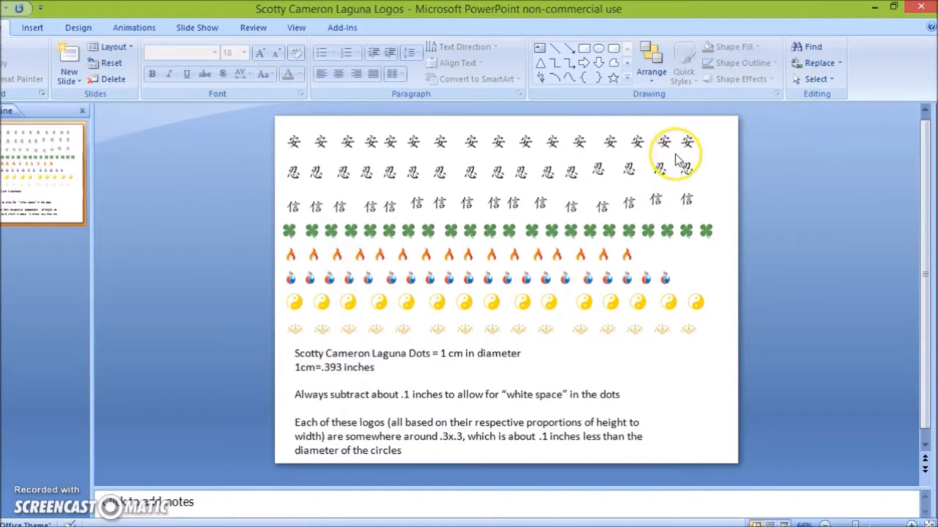
left_click(664, 141)
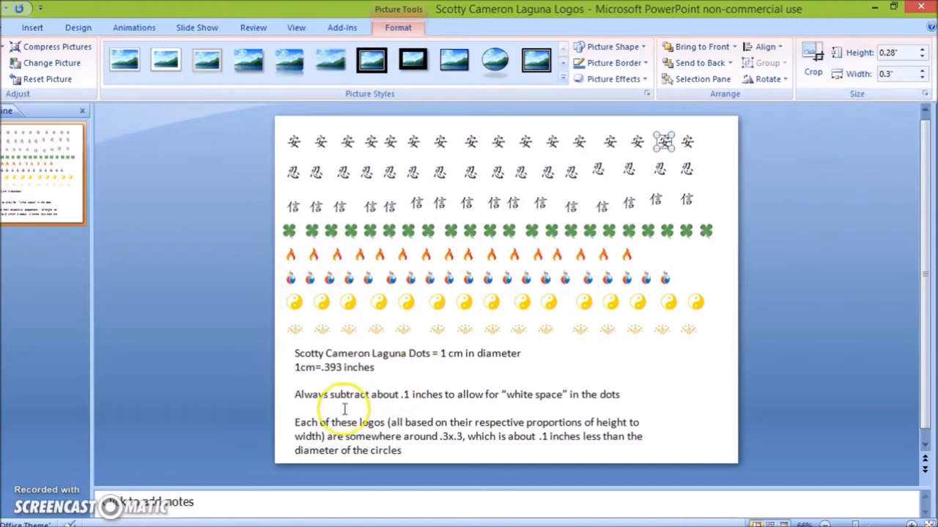
left_click(417, 395)
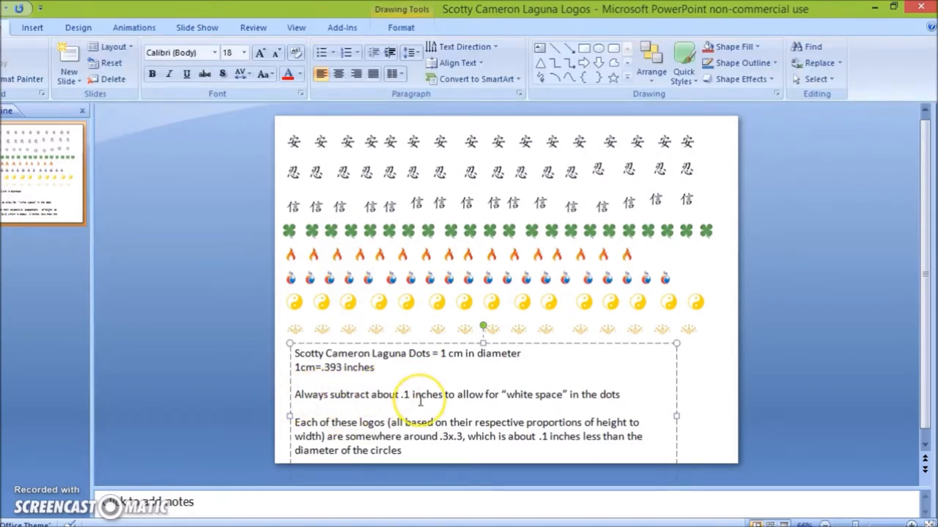
mouse_move(517, 404)
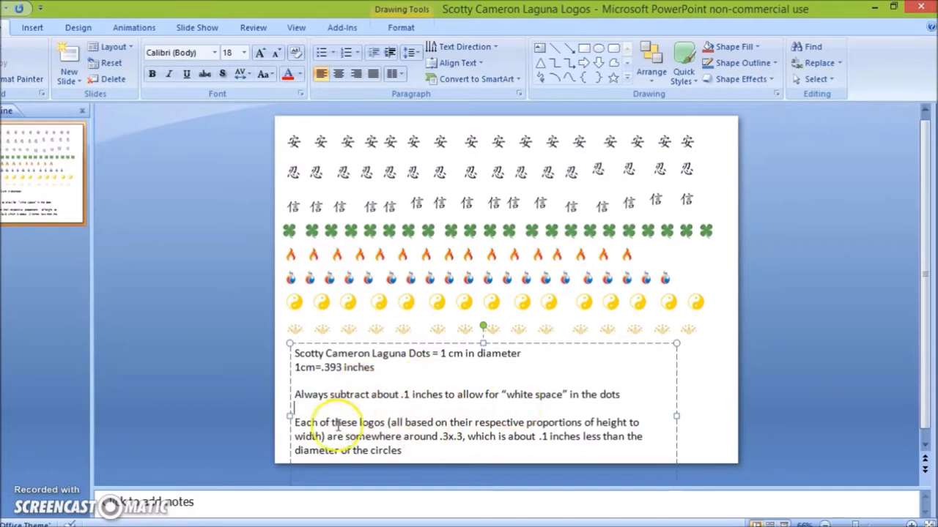
left_click(439, 172)
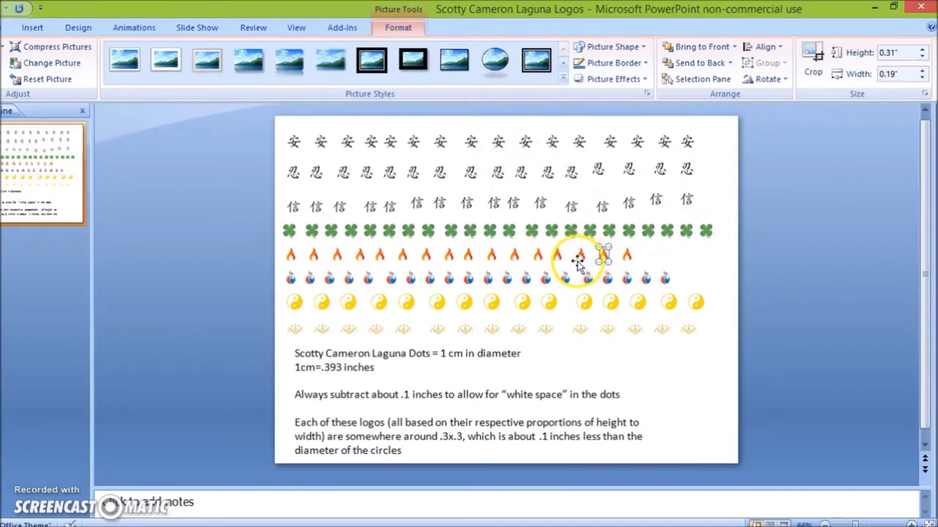
mouse_move(865, 121)
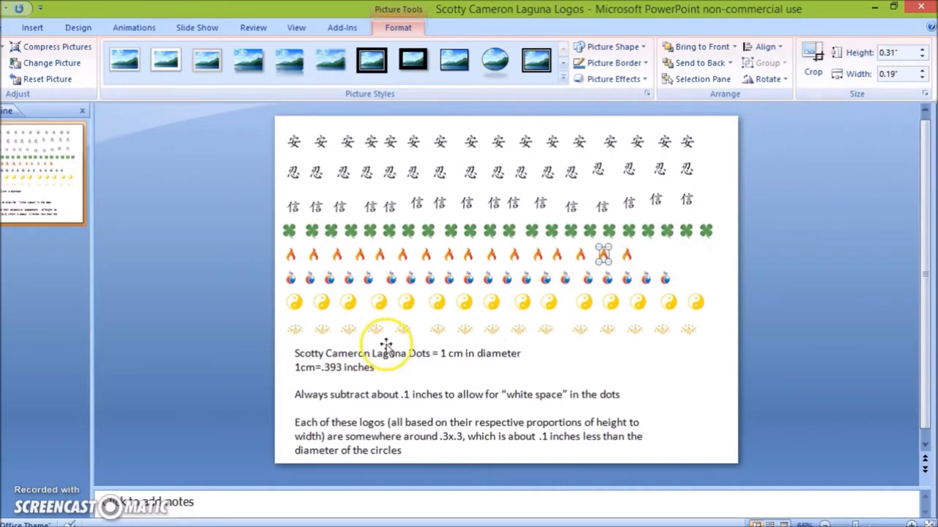
mouse_move(352, 375)
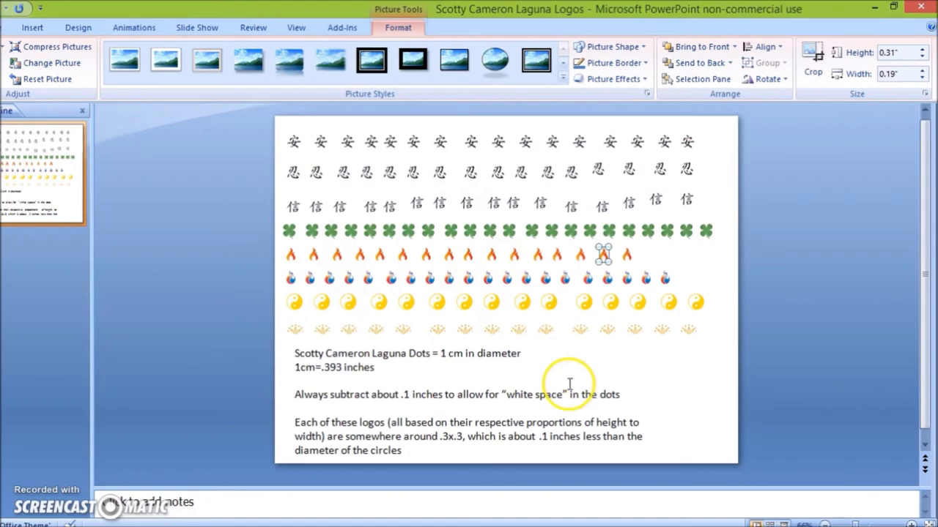
mouse_move(596, 357)
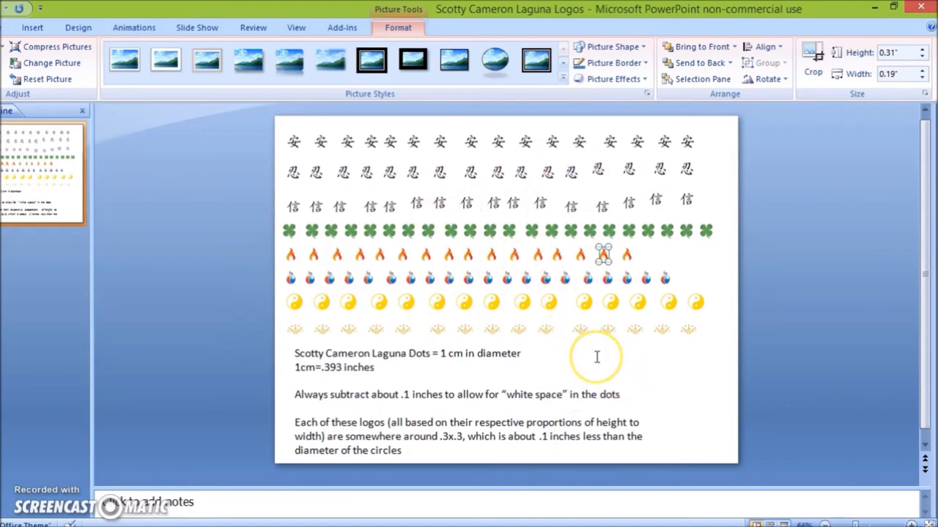